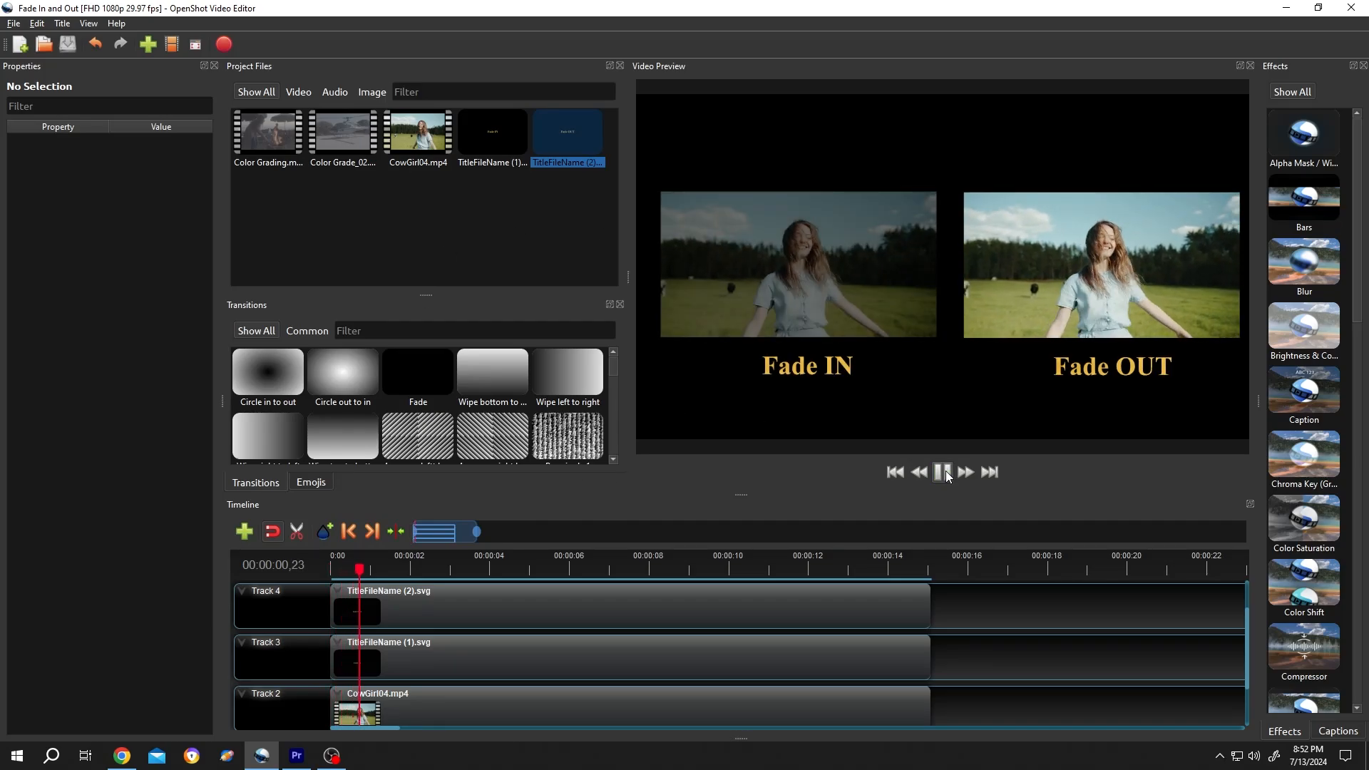
# - Play the finished fade-in and fade-out demo in the preview, then stop playback
pyautogui.click(943, 472)
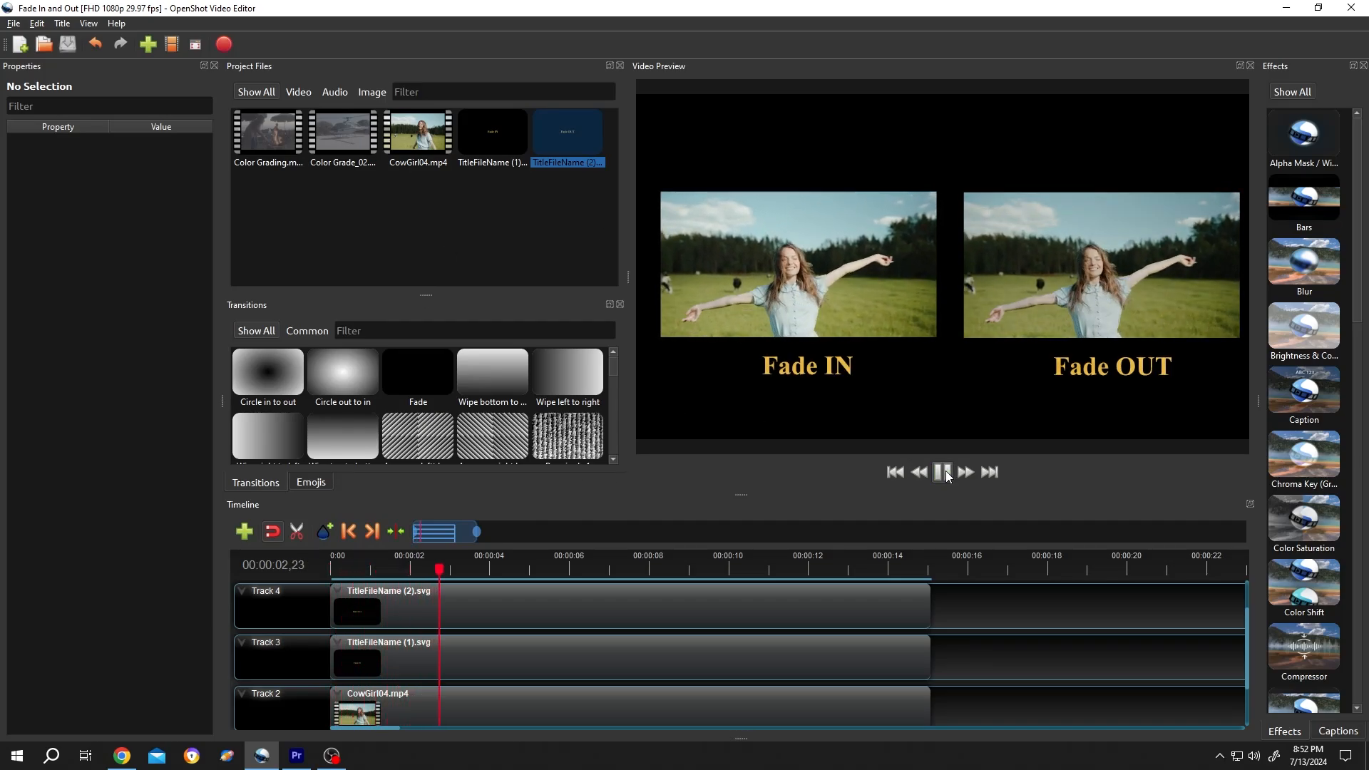
pyautogui.click(943, 472)
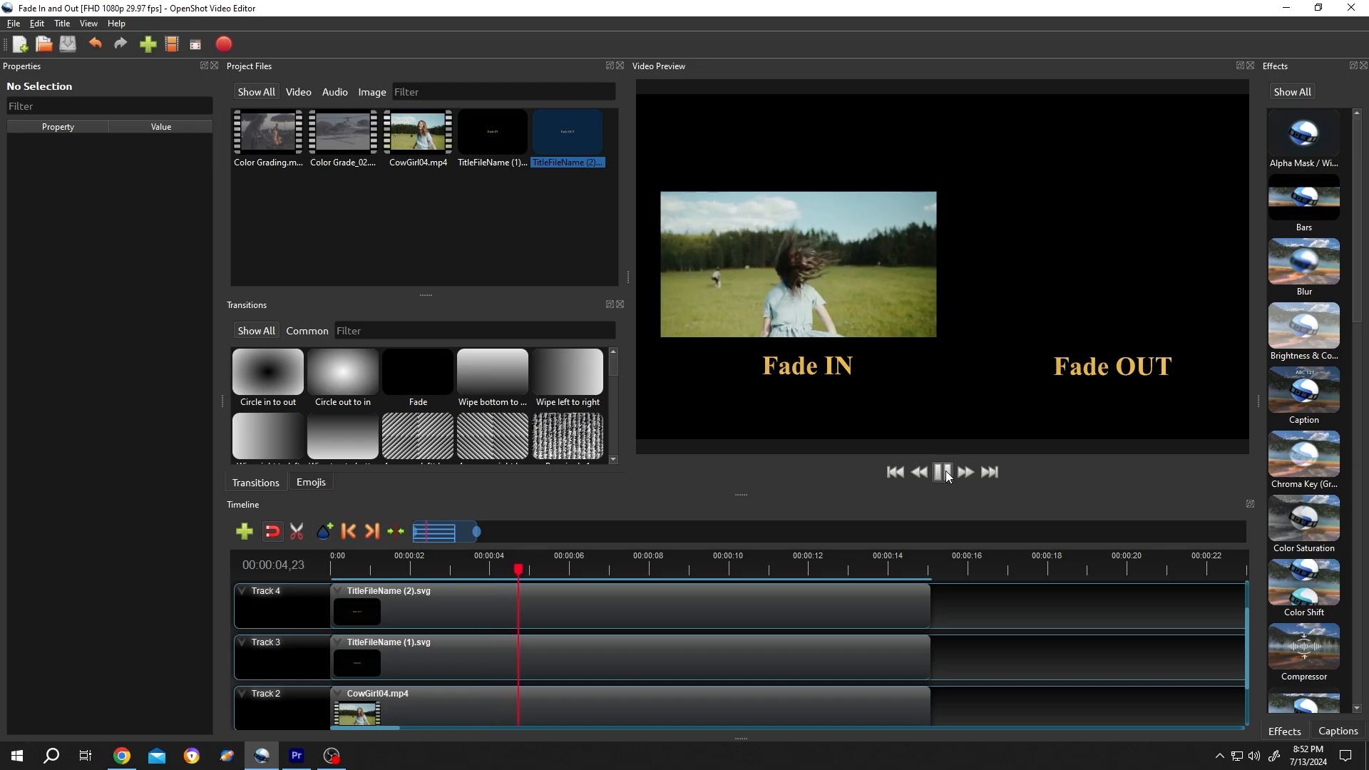
pyautogui.click(944, 472)
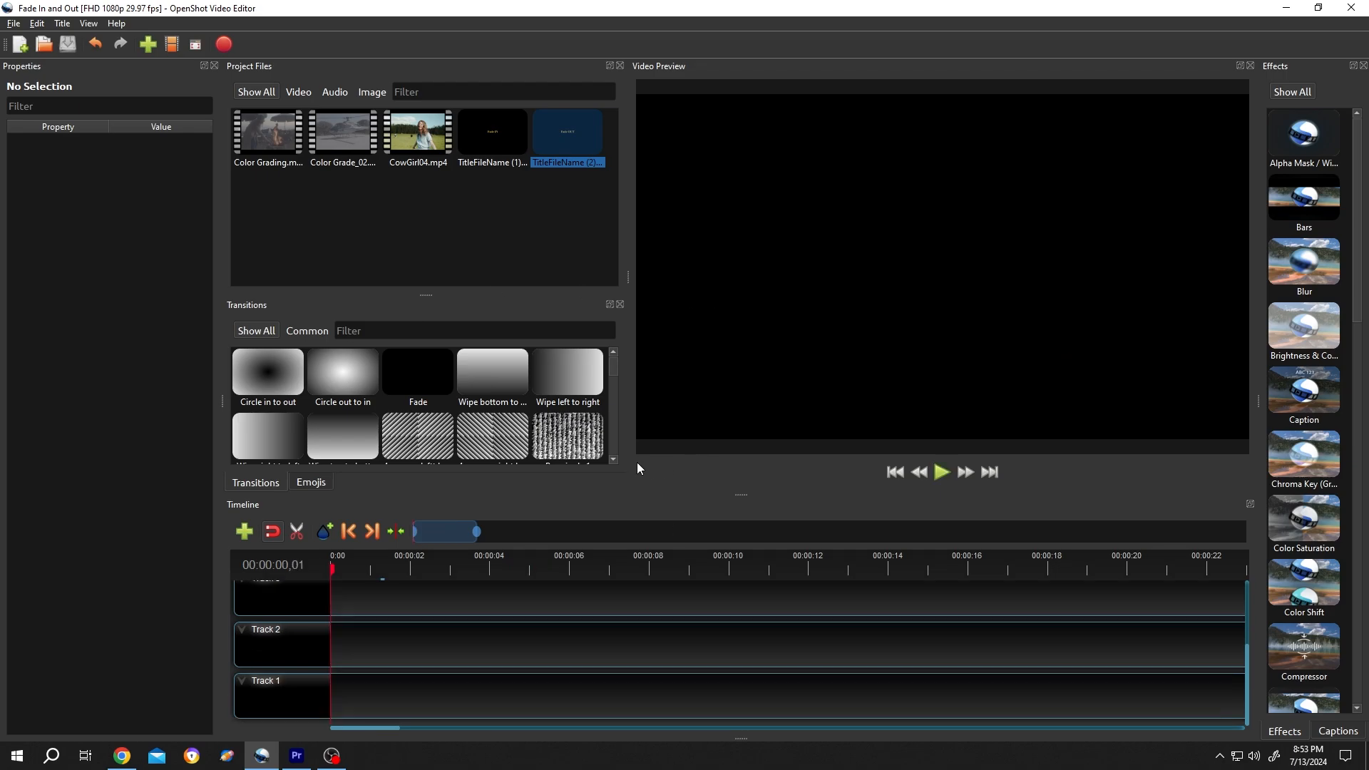
pyautogui.moveTo(1348, 599)
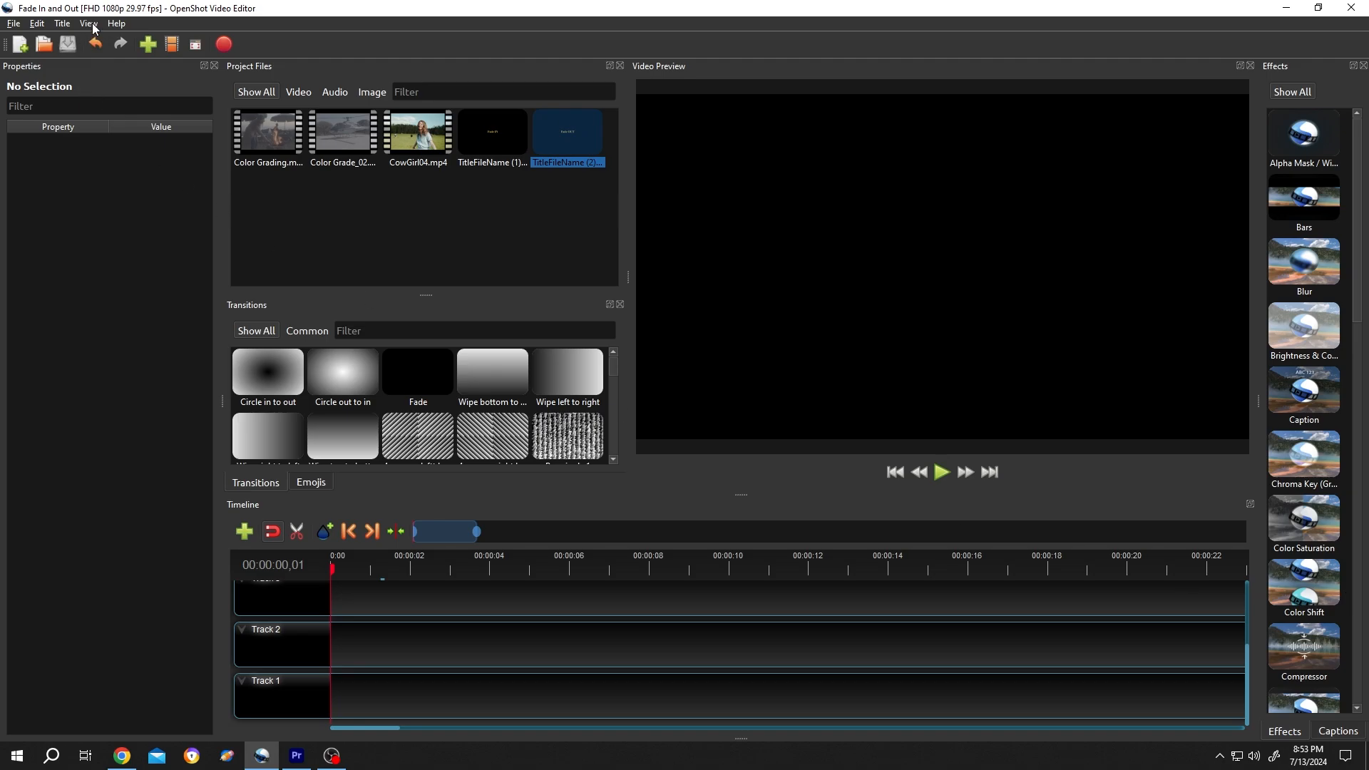
pyautogui.click(87, 25)
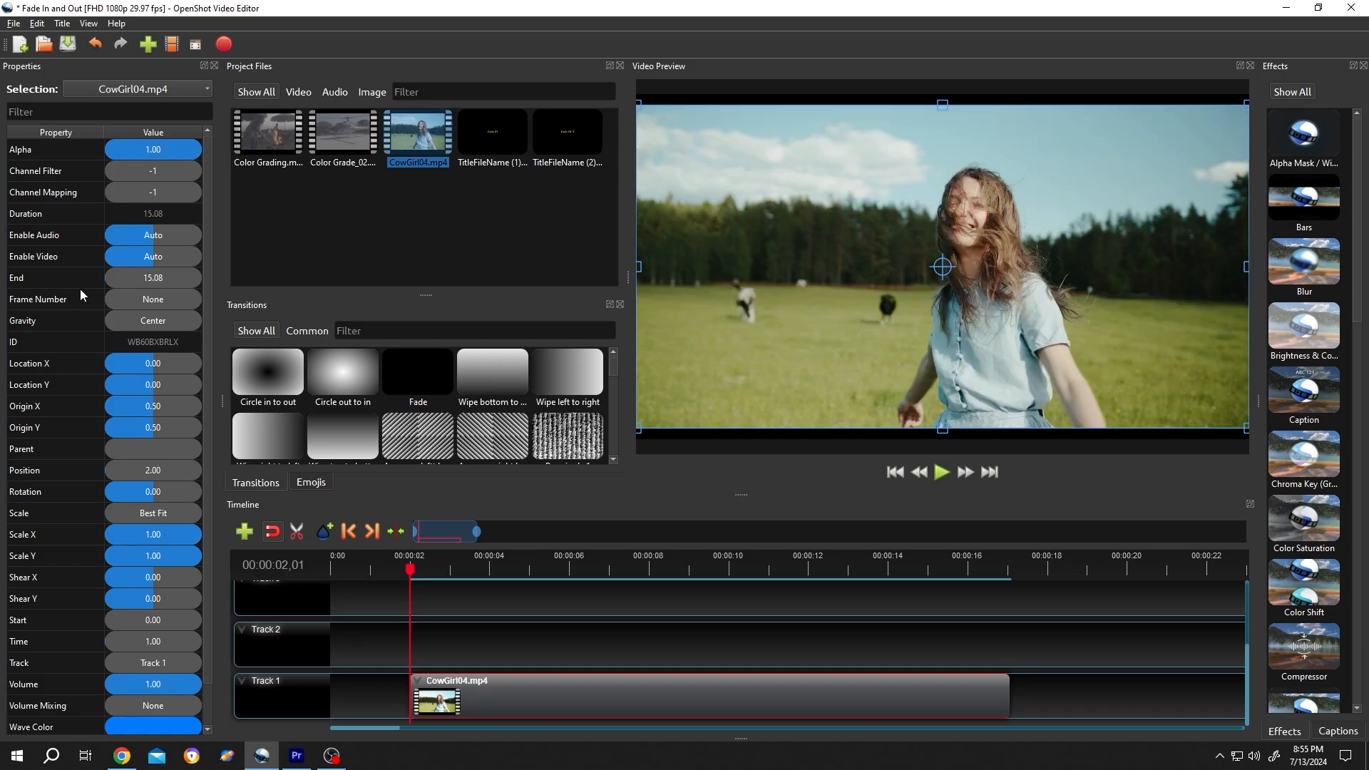
# - Insert an Alpha keyframe at 00:00:03,15 and jump to the clip start to set Alpha 0.00
pyautogui.rightClick(18, 149)
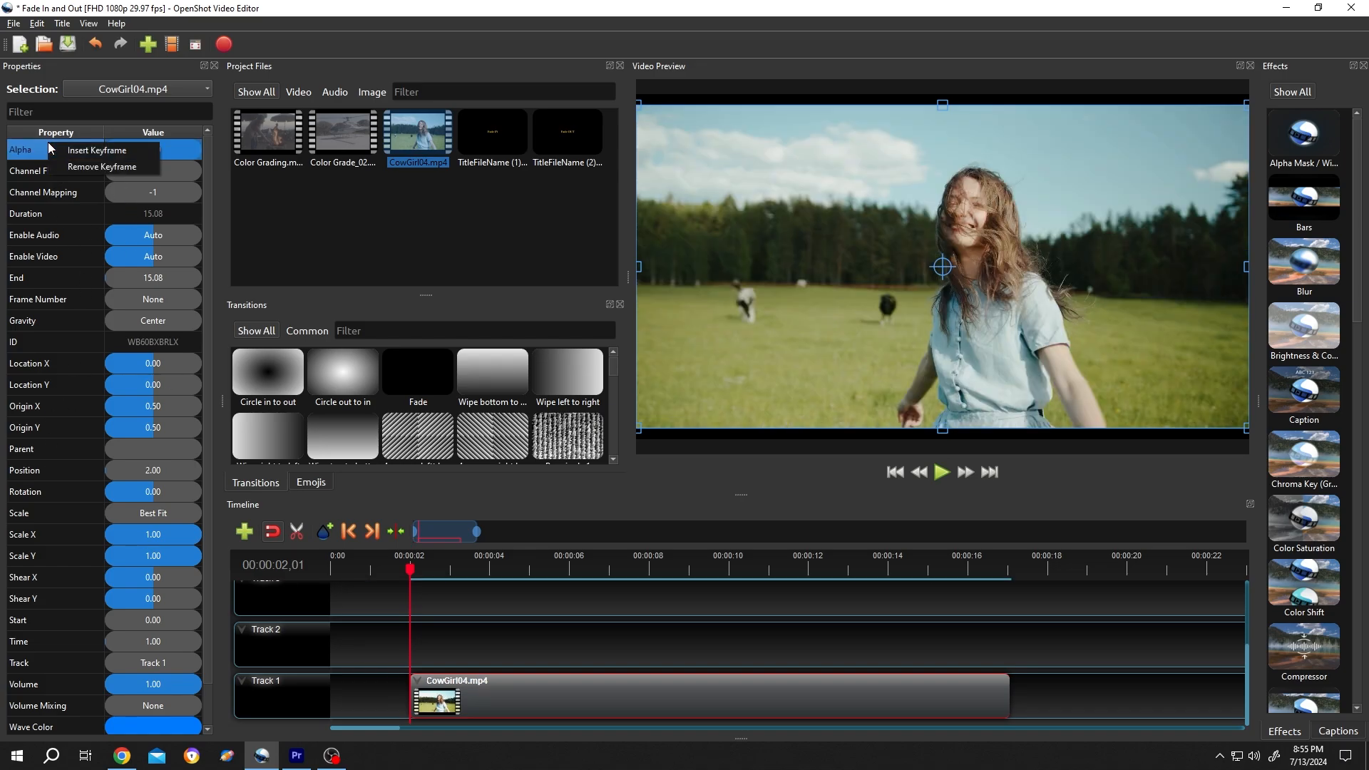
pyautogui.moveTo(96, 149)
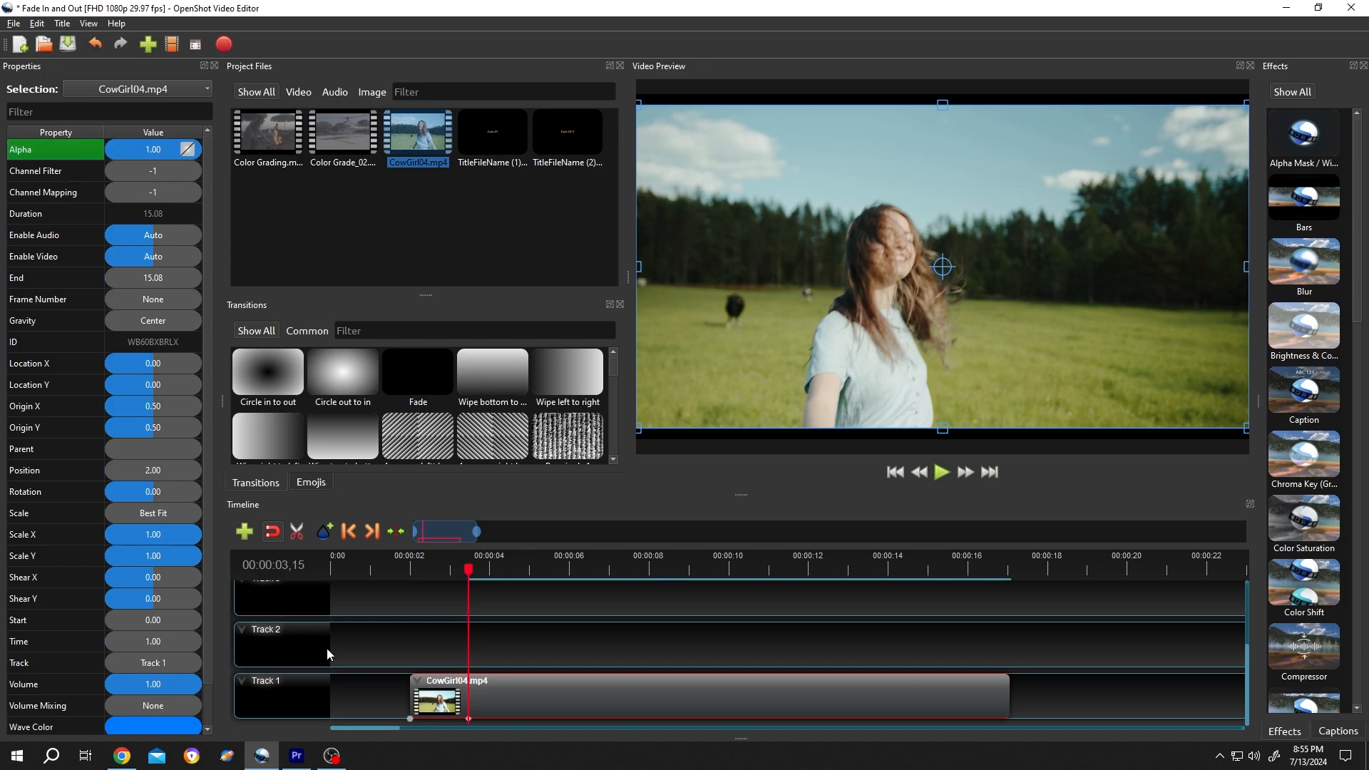
pyautogui.moveTo(403, 716)
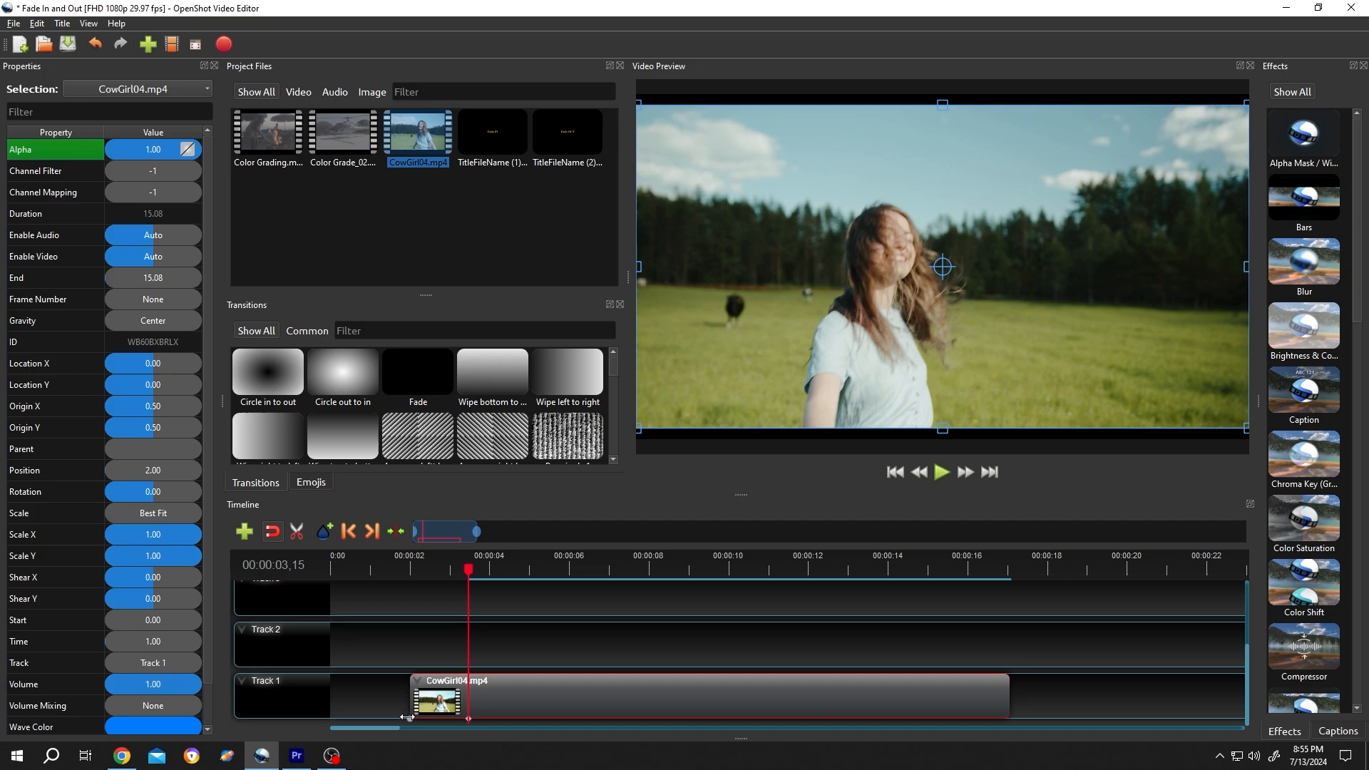
pyautogui.click(411, 569)
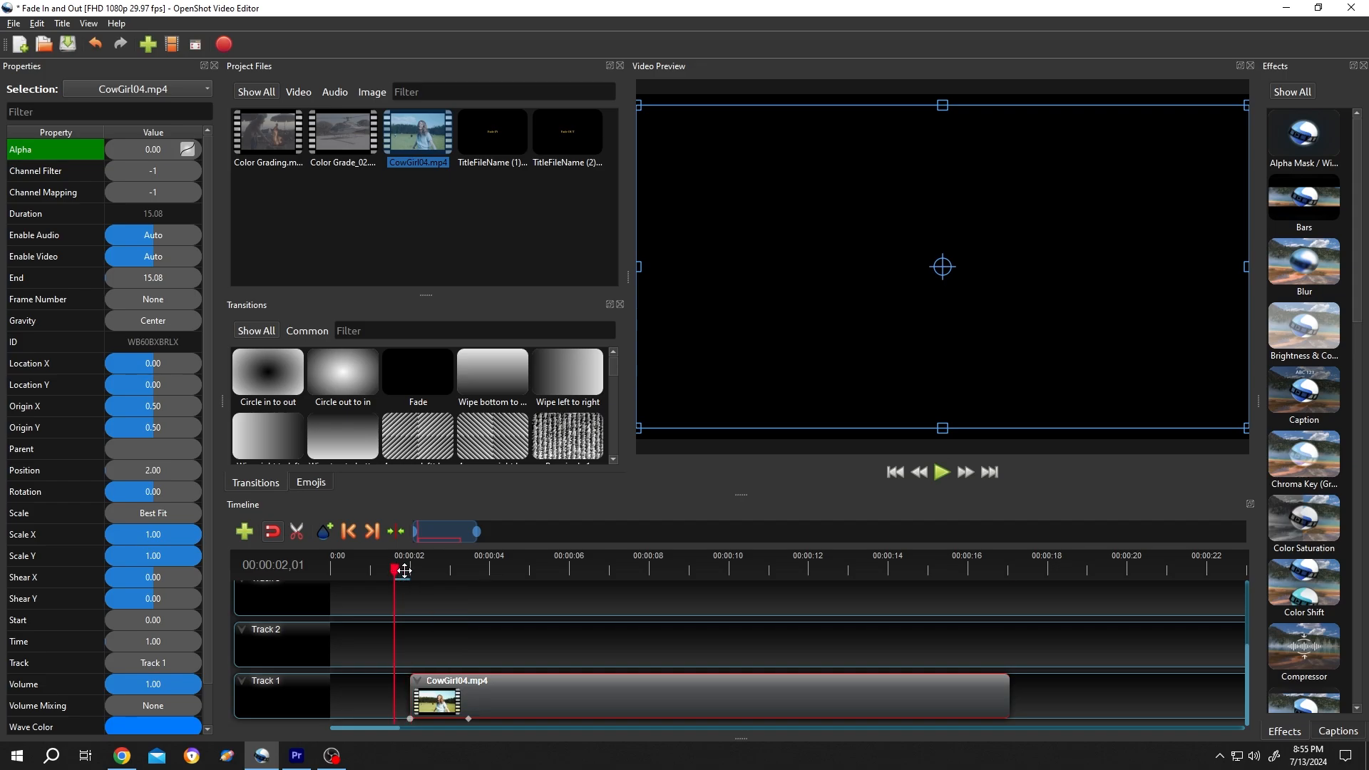
pyautogui.click(941, 472)
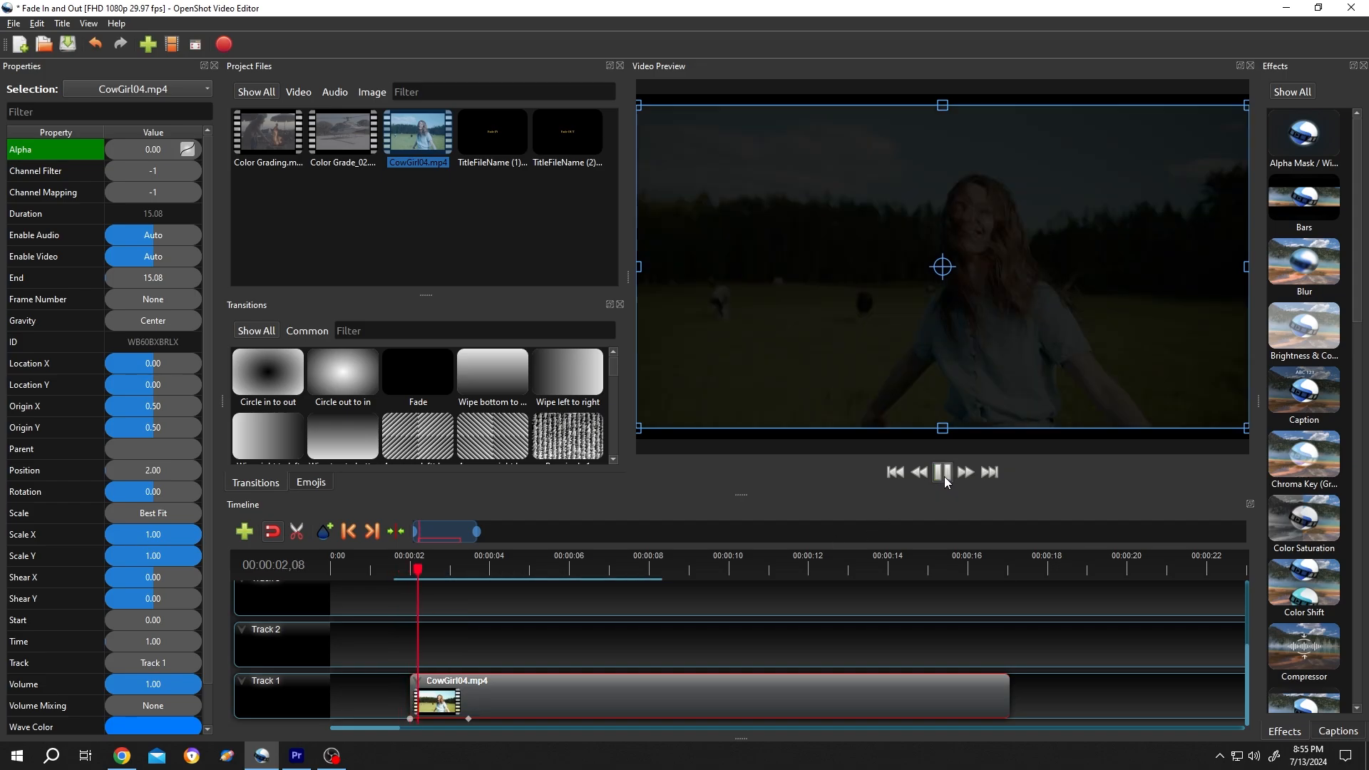
pyautogui.click(942, 472)
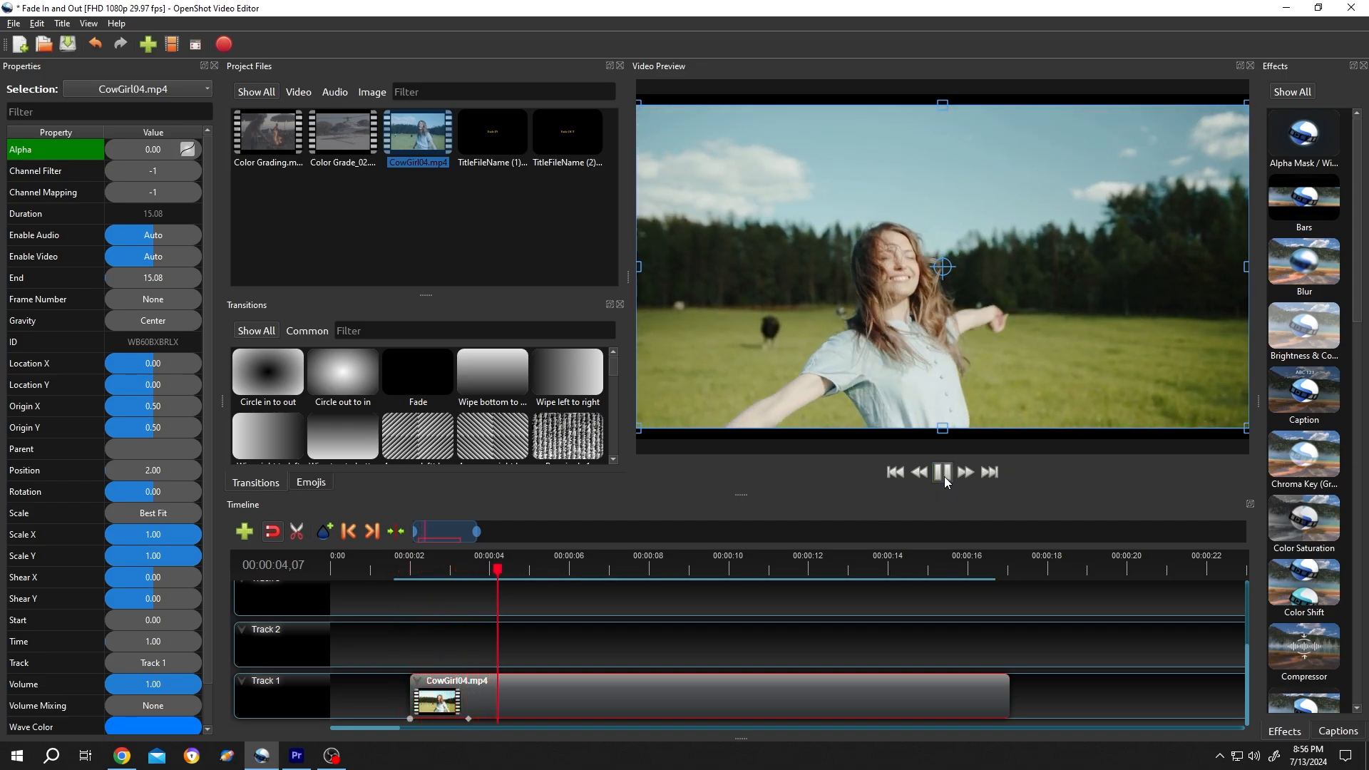
pyautogui.click(942, 472)
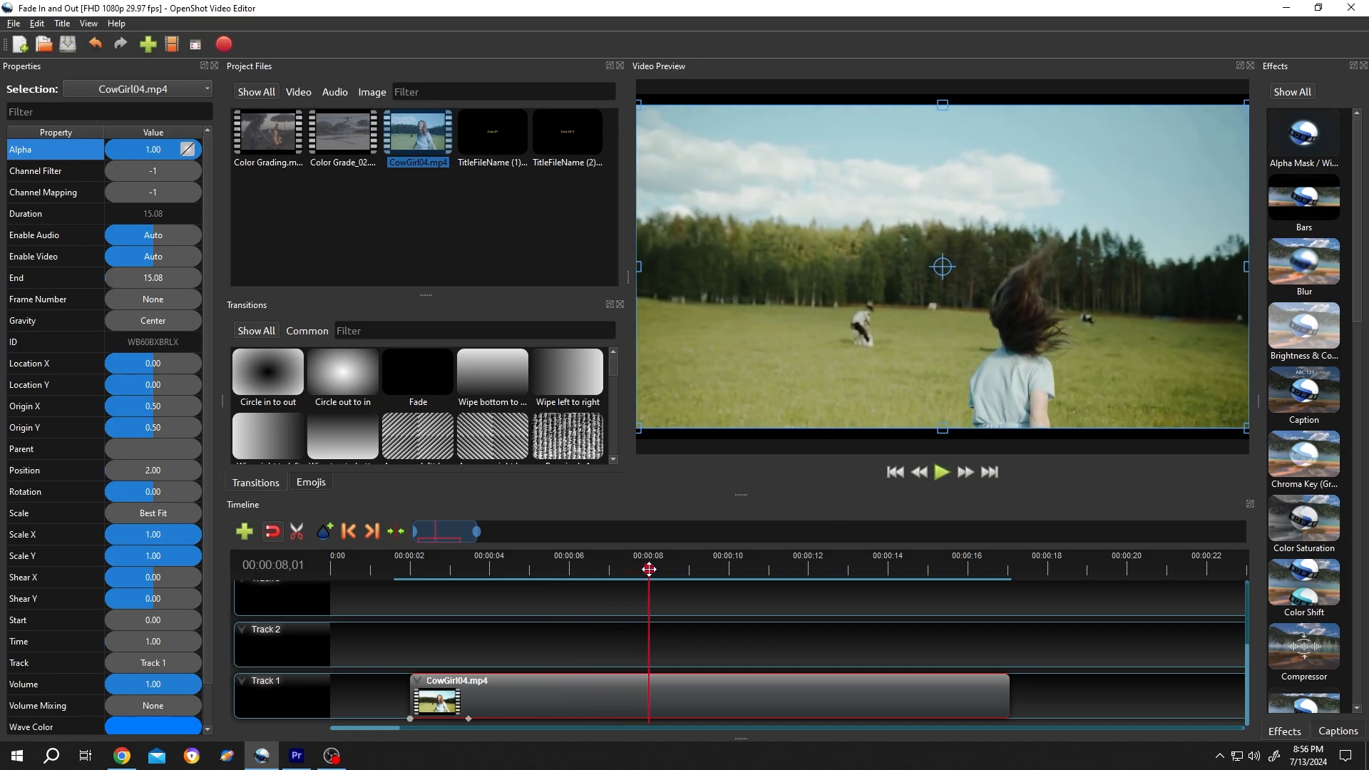
pyautogui.moveTo(48, 150)
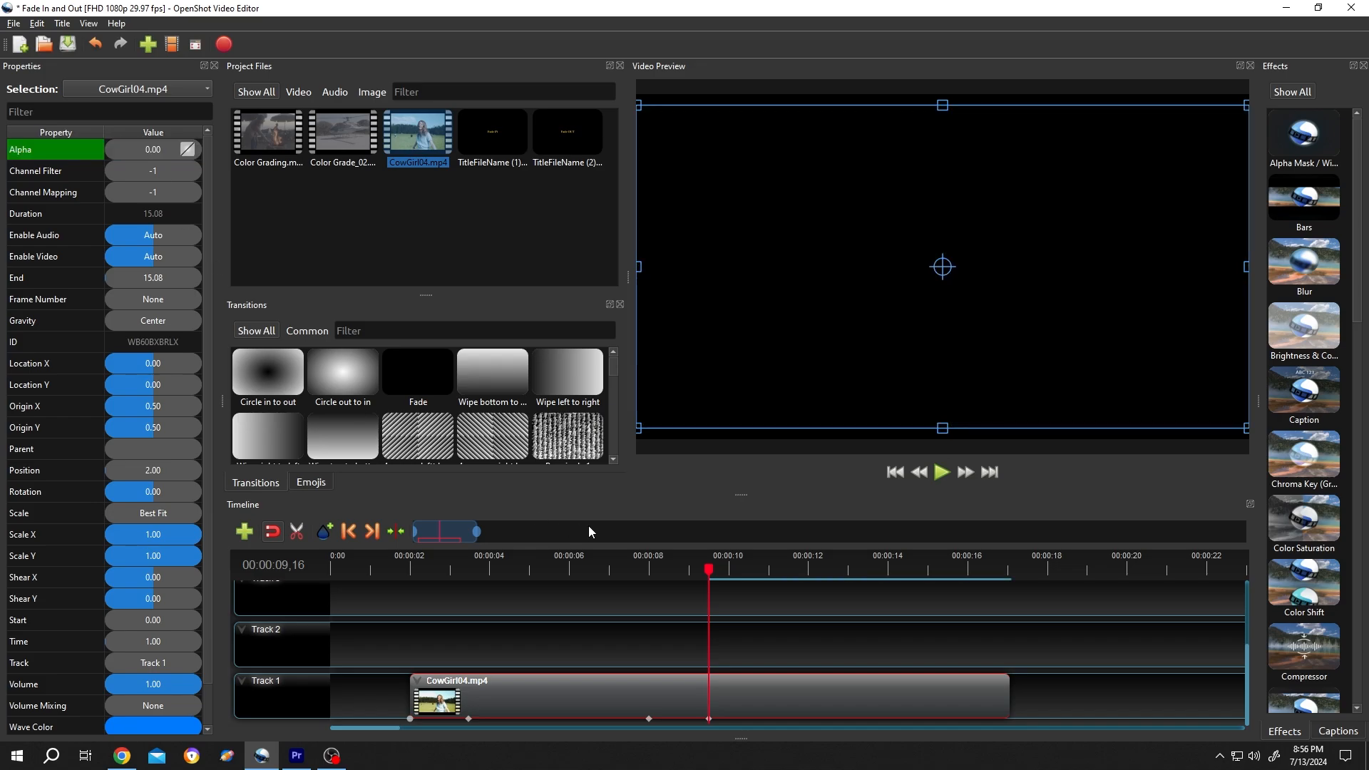
pyautogui.click(941, 472)
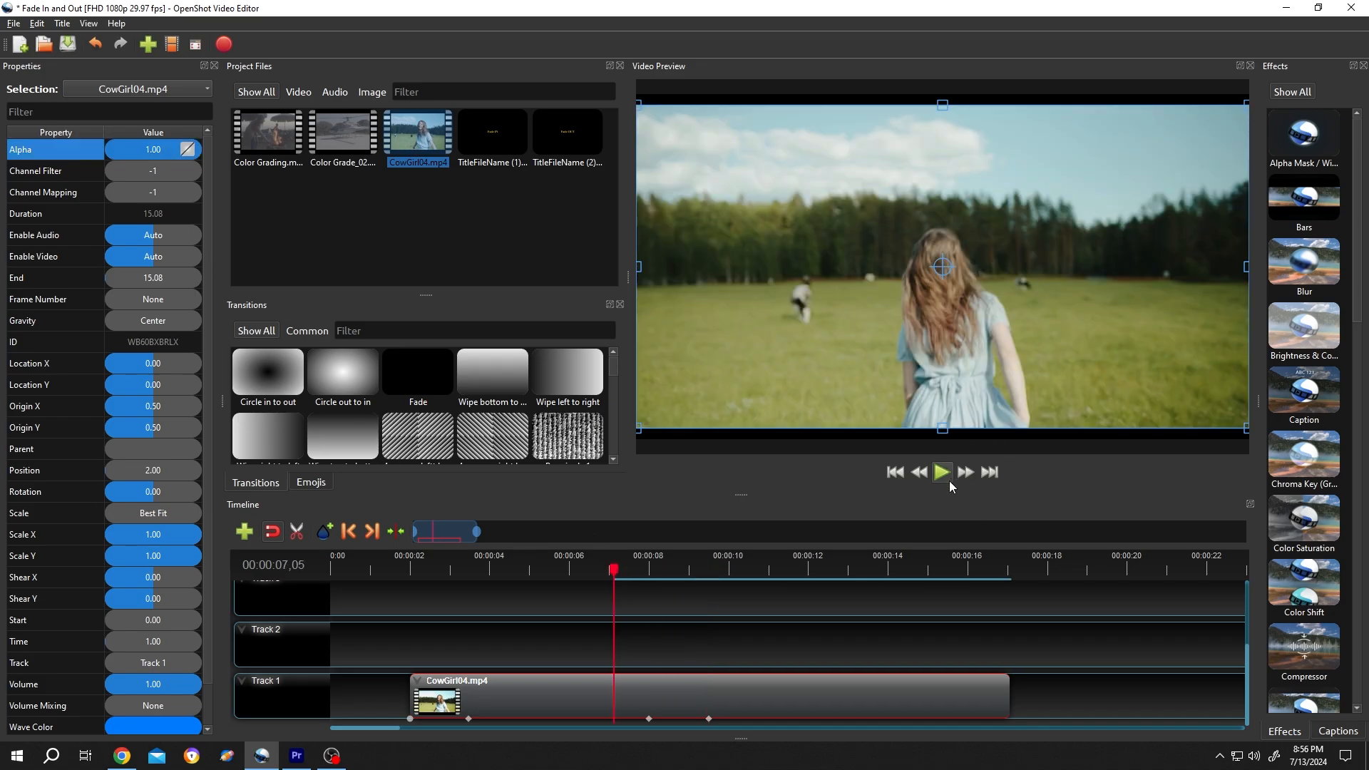
pyautogui.click(943, 472)
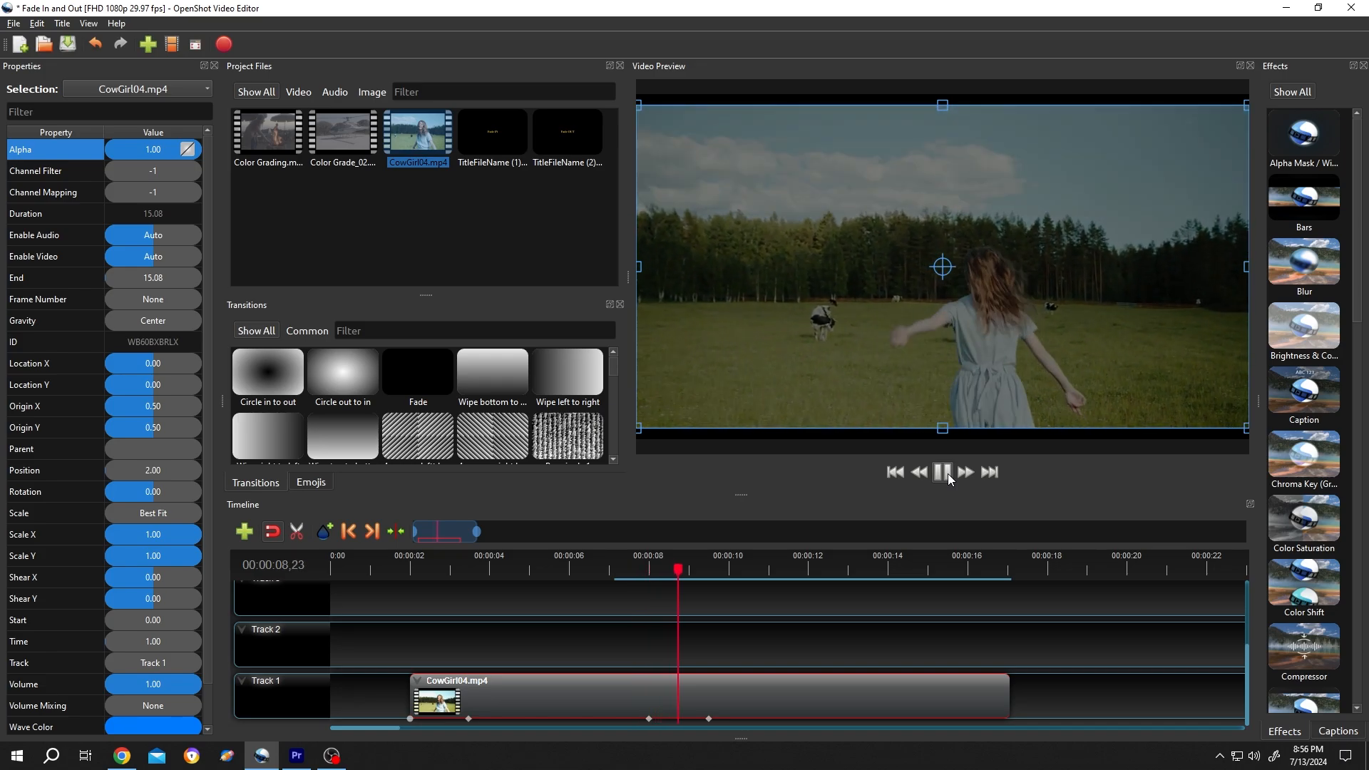
pyautogui.click(943, 472)
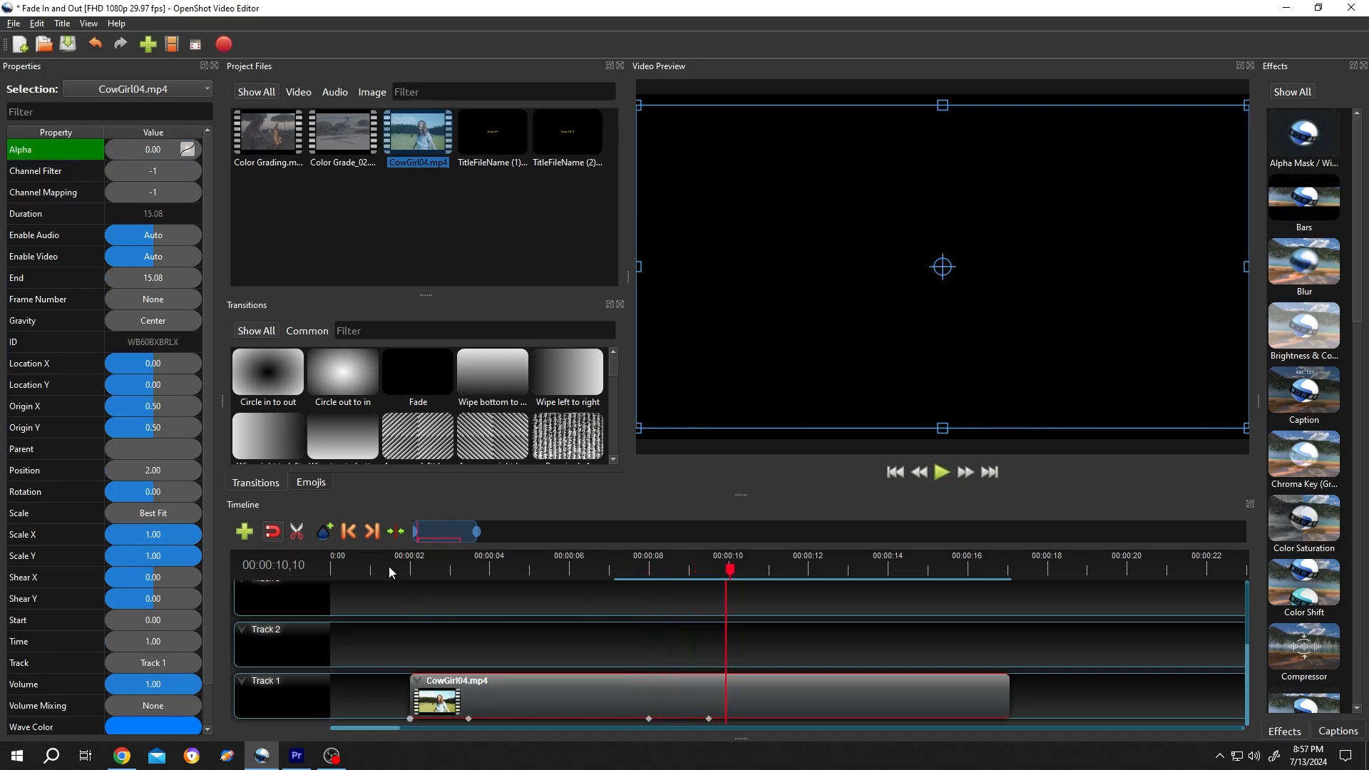
pyautogui.click(941, 472)
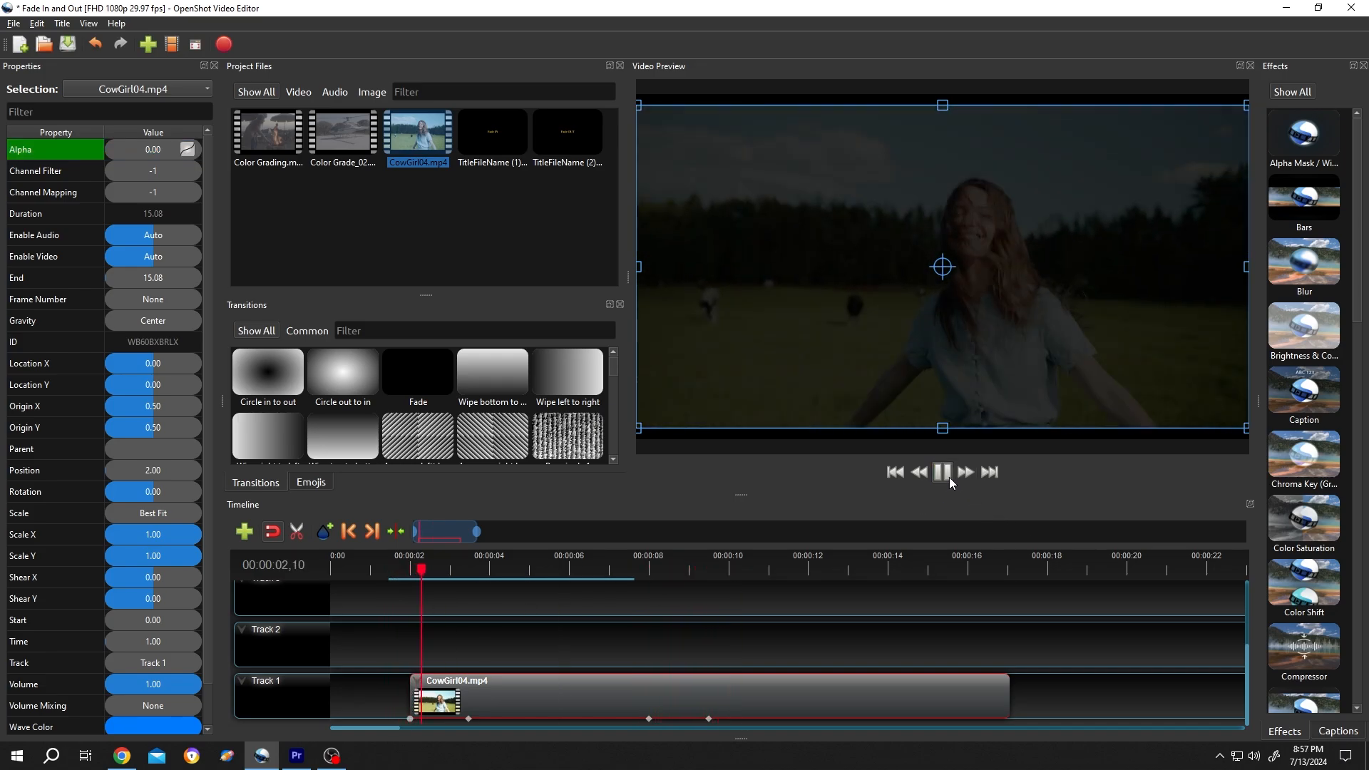
pyautogui.click(942, 472)
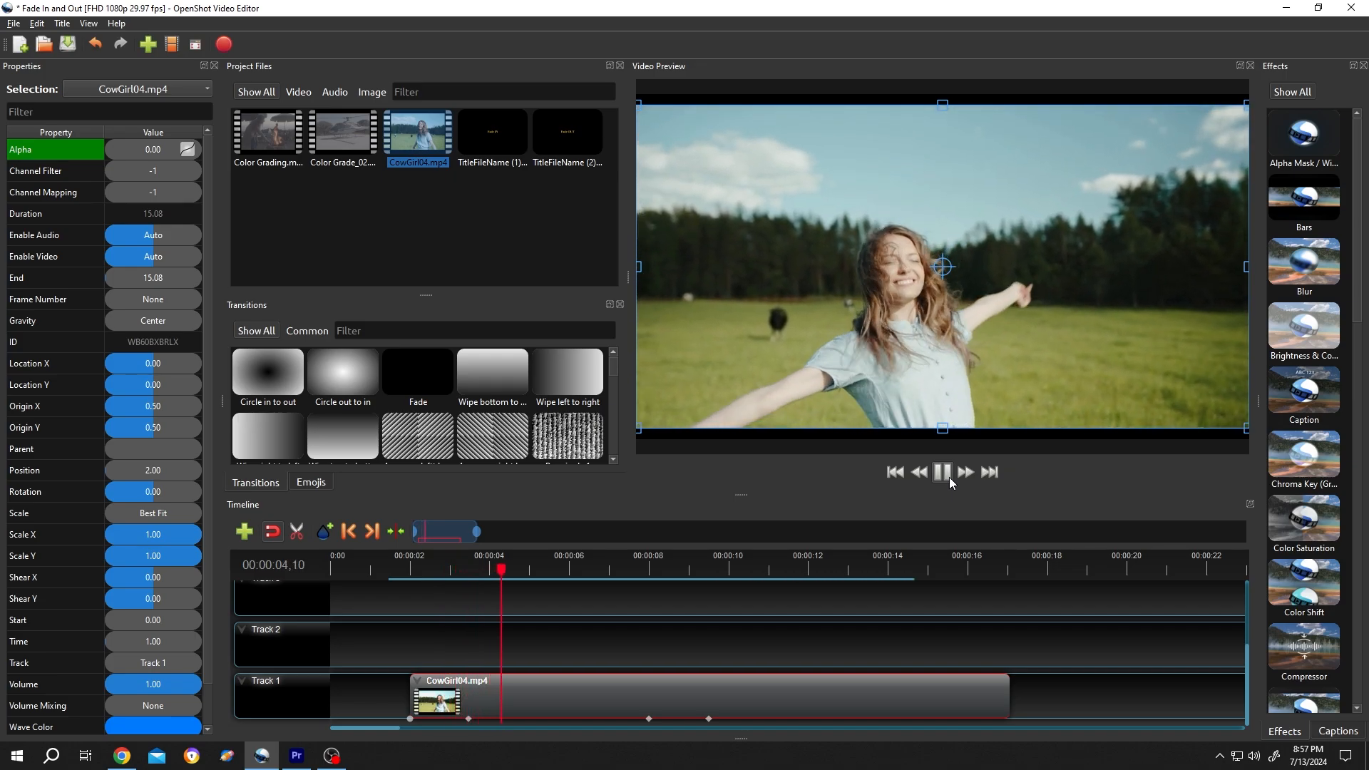
pyautogui.click(942, 472)
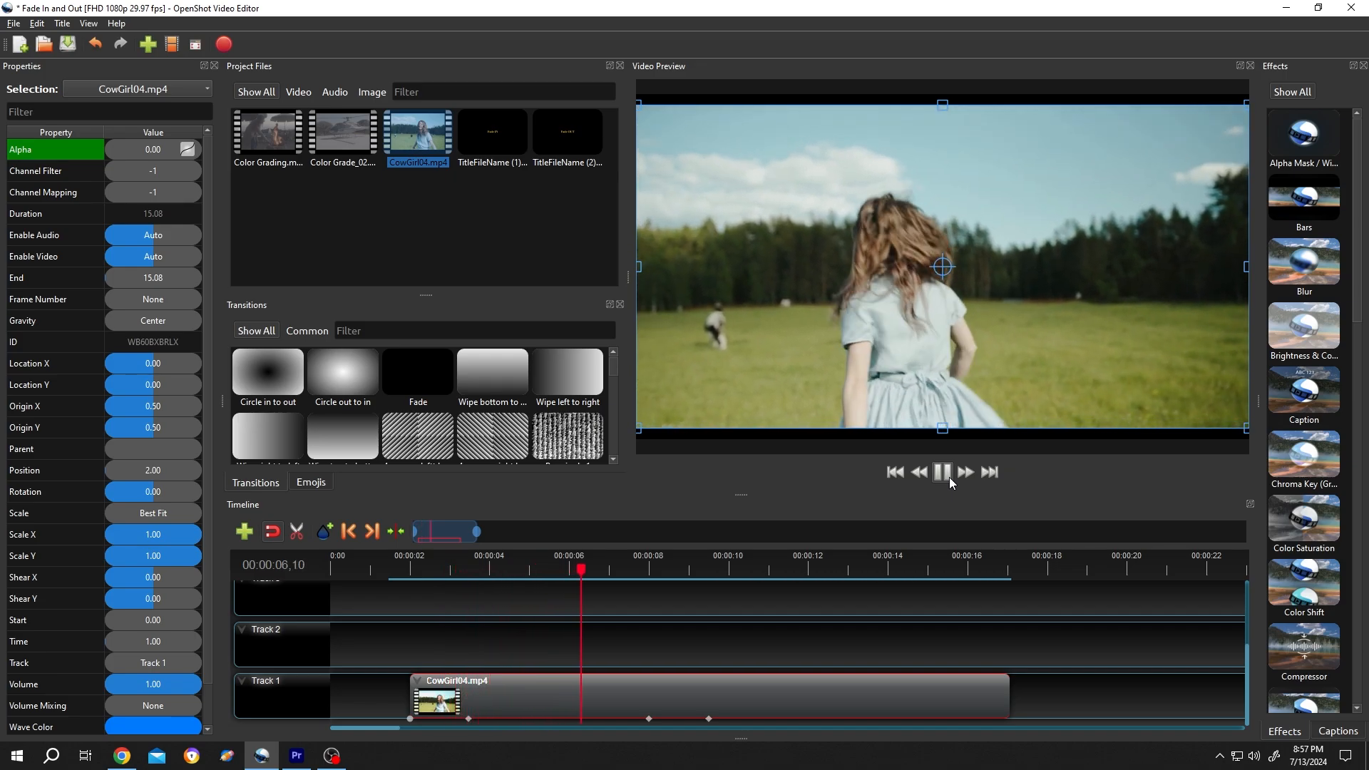